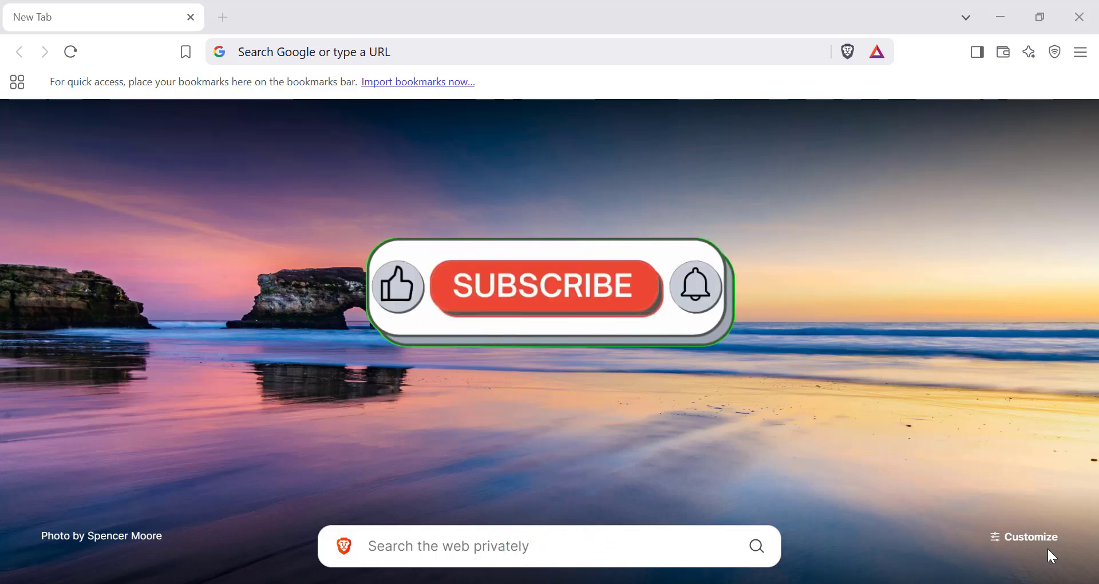
# - Reach the Search engine page of Brave's settings from the main menu
pyautogui.click(543, 286)
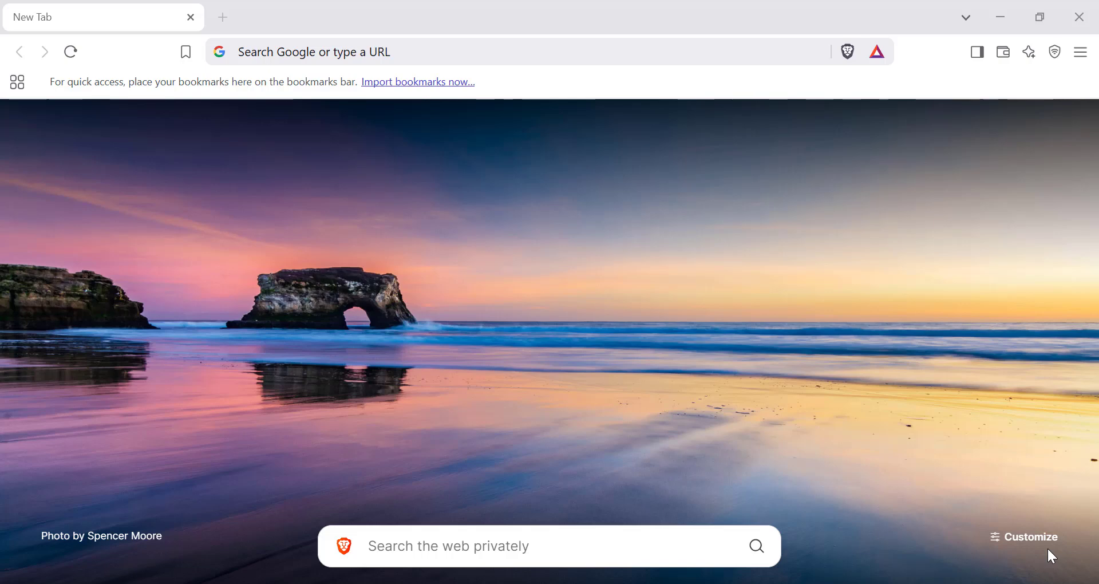
pyautogui.click(1083, 52)
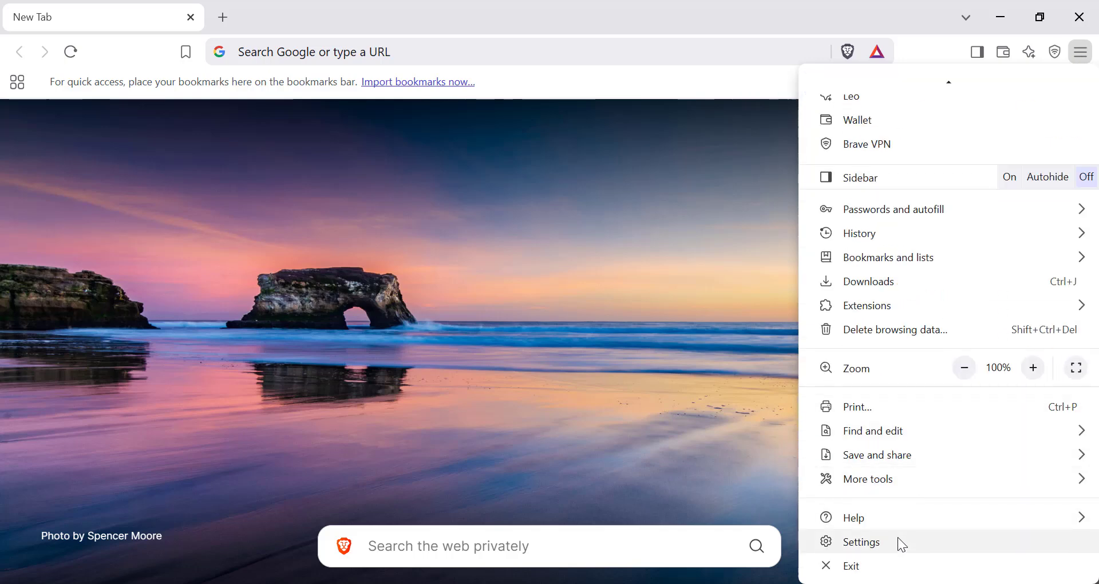
pyautogui.click(861, 541)
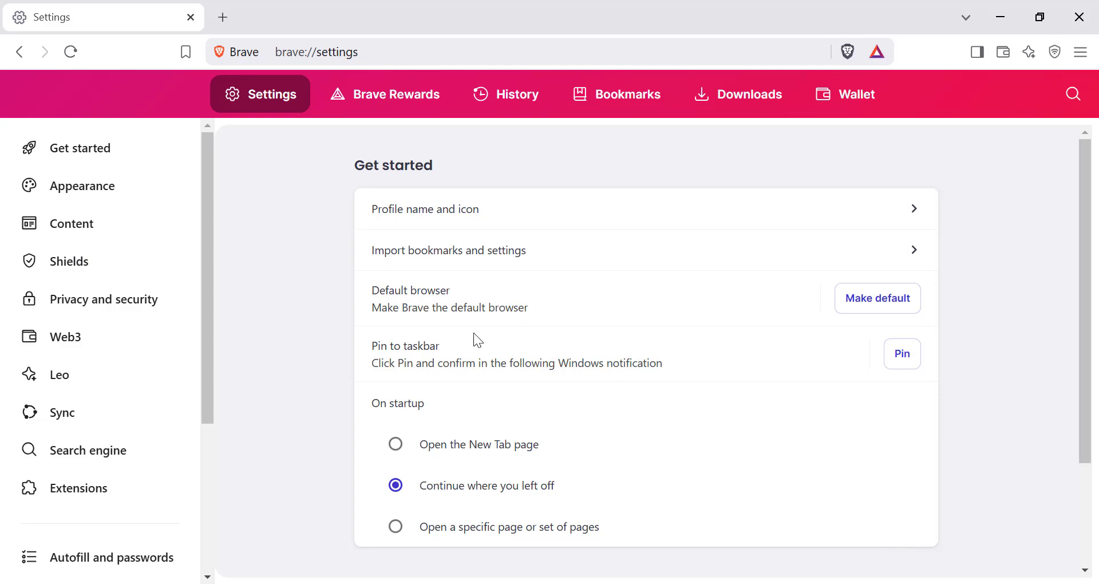
pyautogui.moveTo(88, 450)
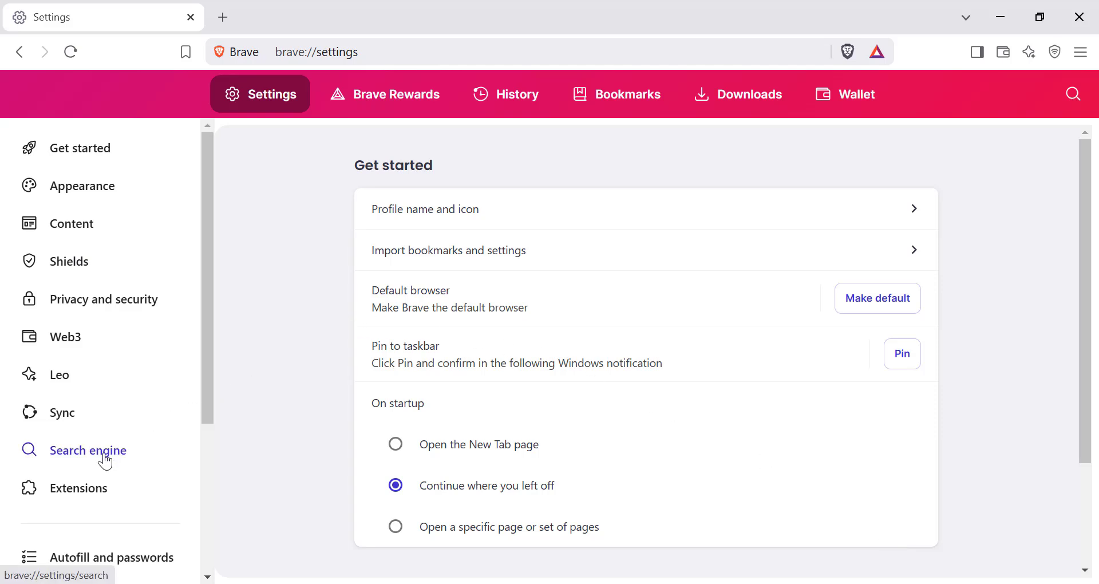
pyautogui.click(88, 450)
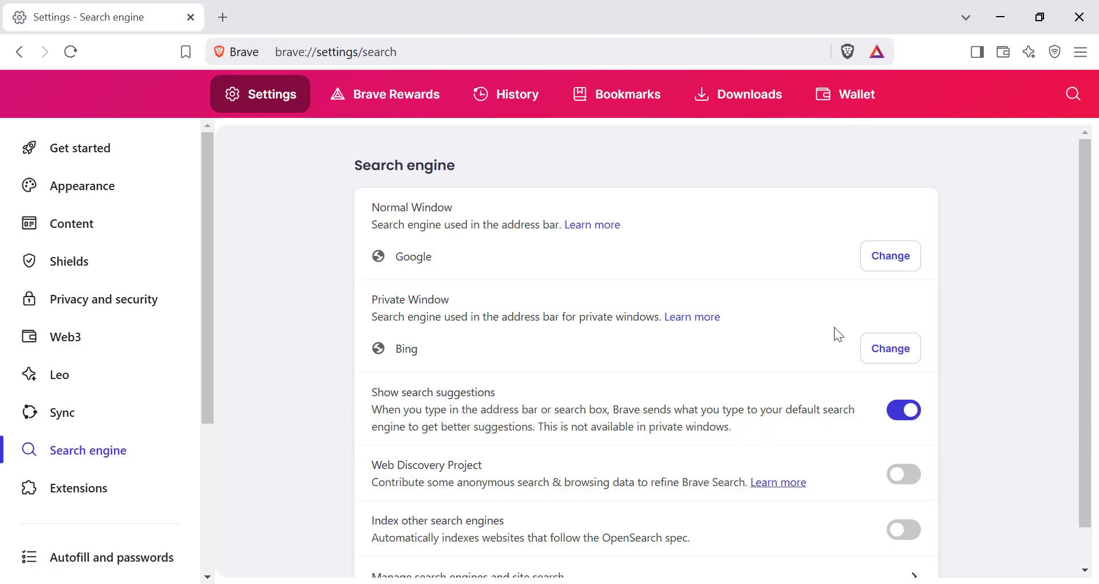
pyautogui.moveTo(891, 255)
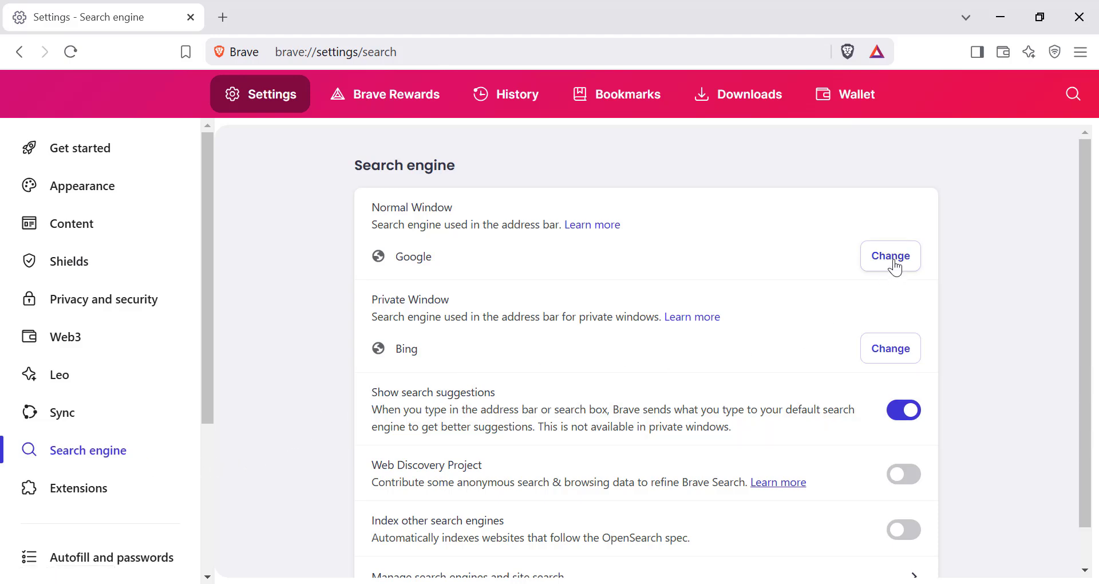
# - Set Brave Search as the default search engine for normal windows, replacing Google
pyautogui.click(889, 256)
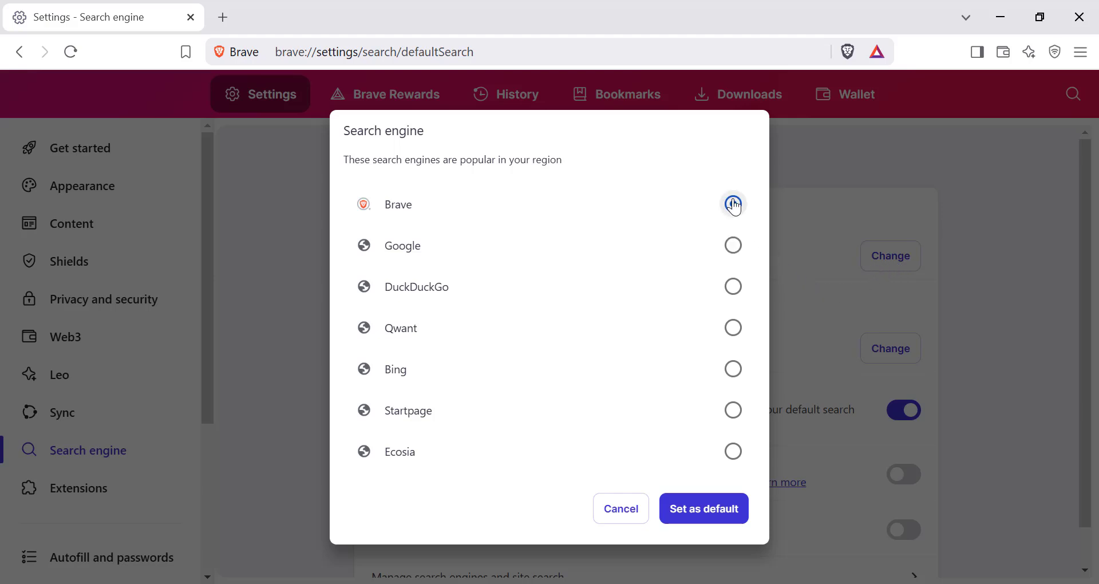
pyautogui.click(733, 204)
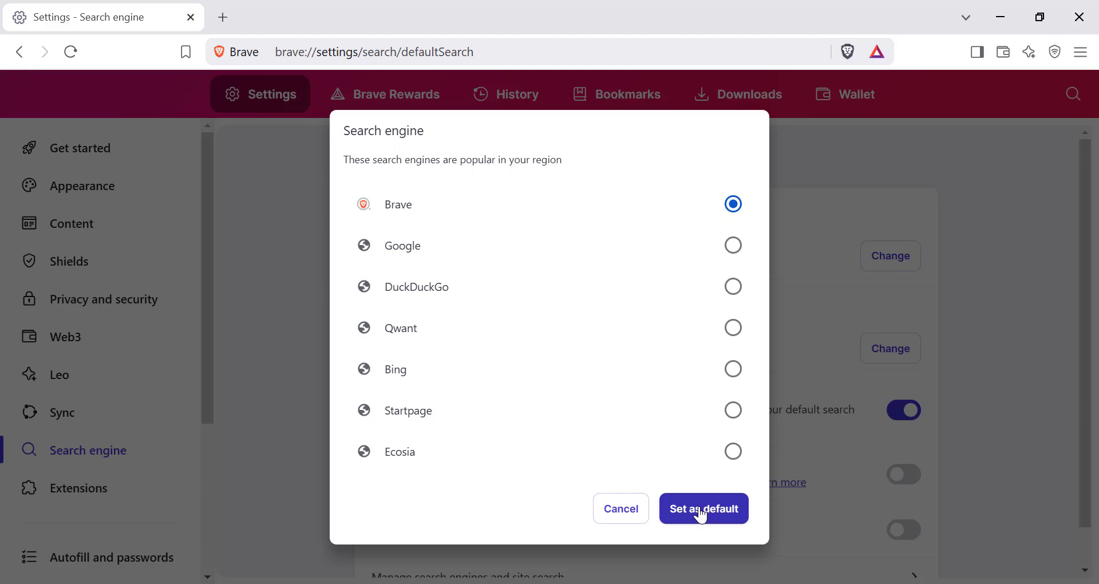
pyautogui.click(703, 508)
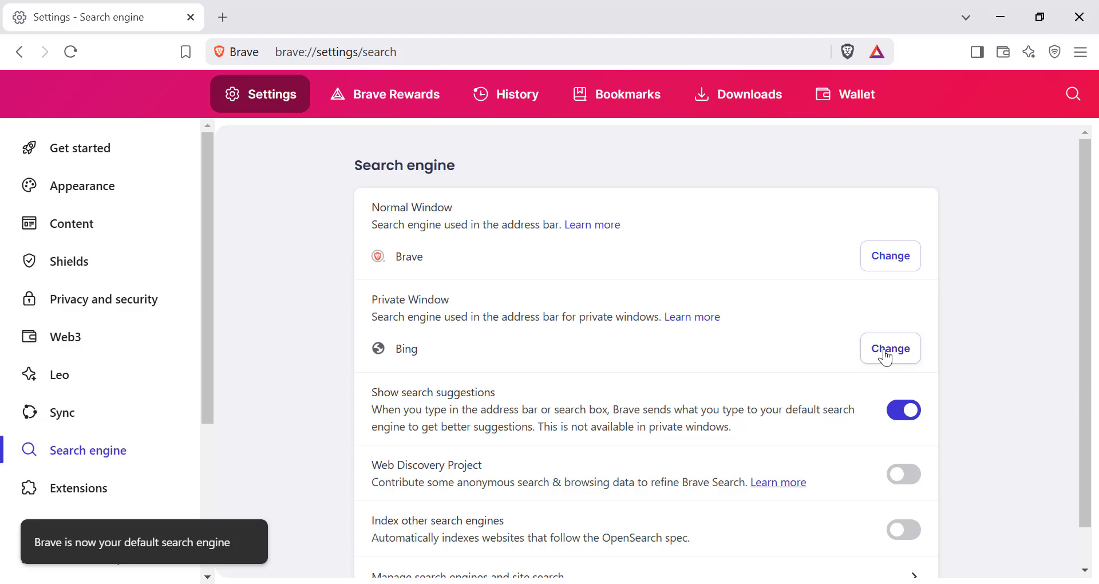
# - Set Brave Search as the default for private windows too, replacing Bing
pyautogui.click(891, 348)
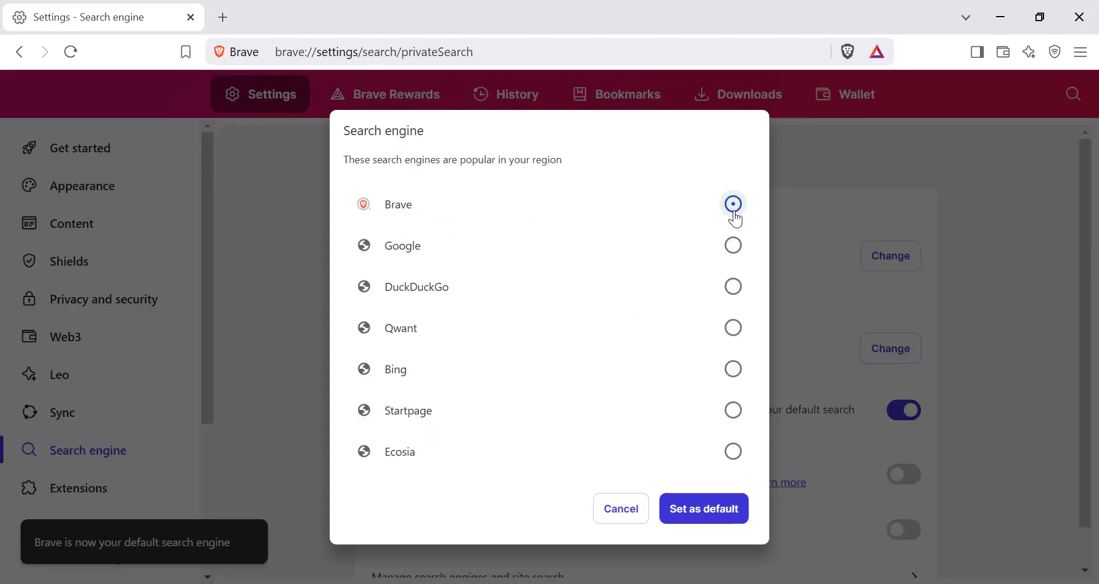
pyautogui.click(703, 509)
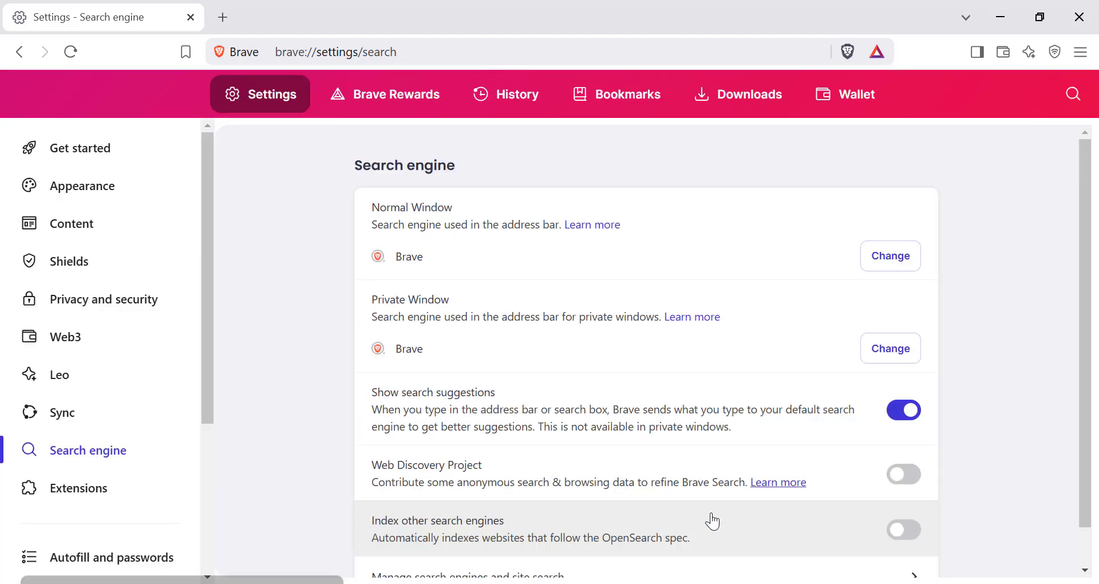